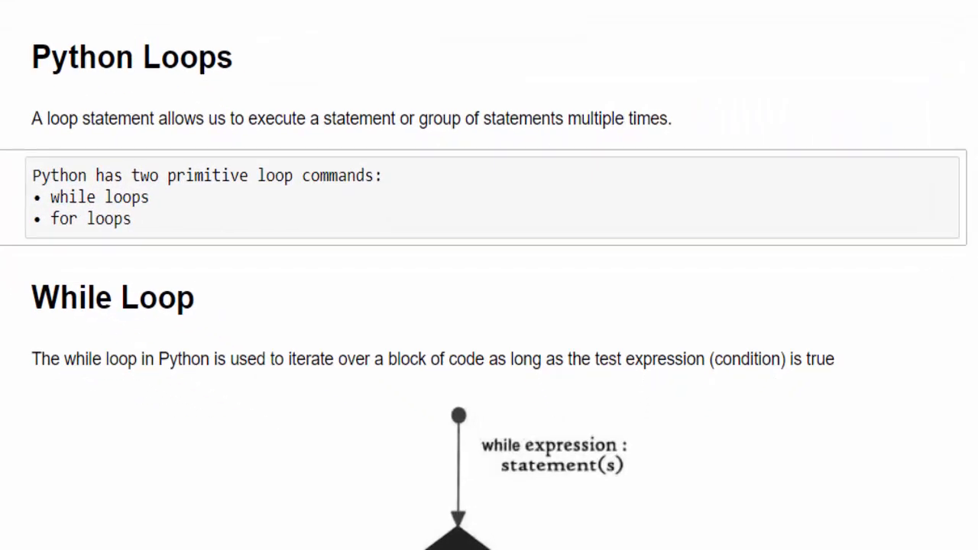
Scroll to the first ascending-numbers example cell under Syntax and open it for editing
scroll("down", 3)
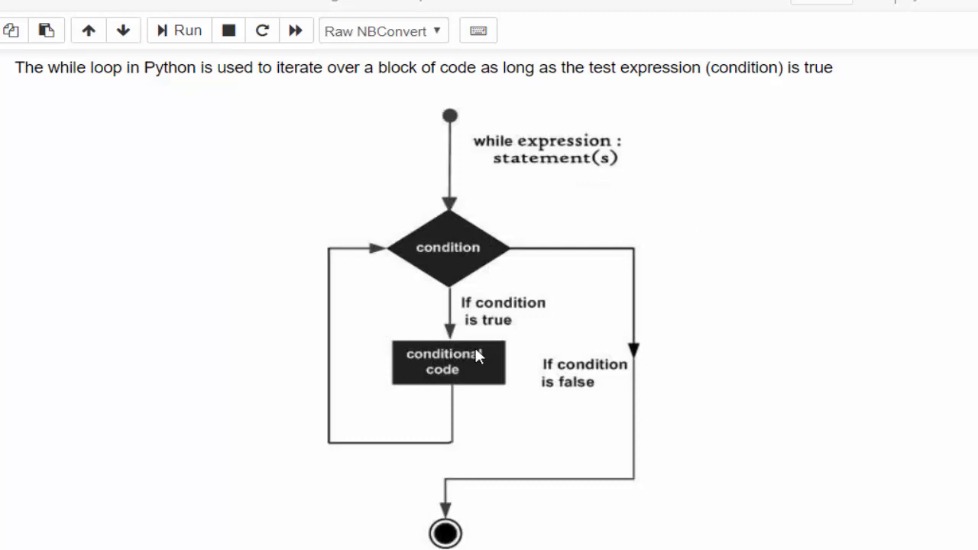
mouse_move(476, 398)
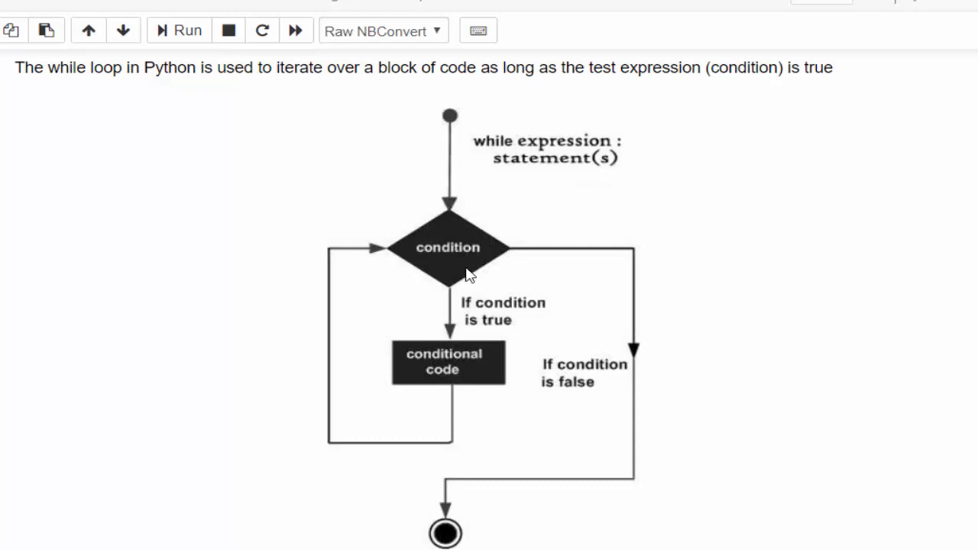
mouse_move(503, 268)
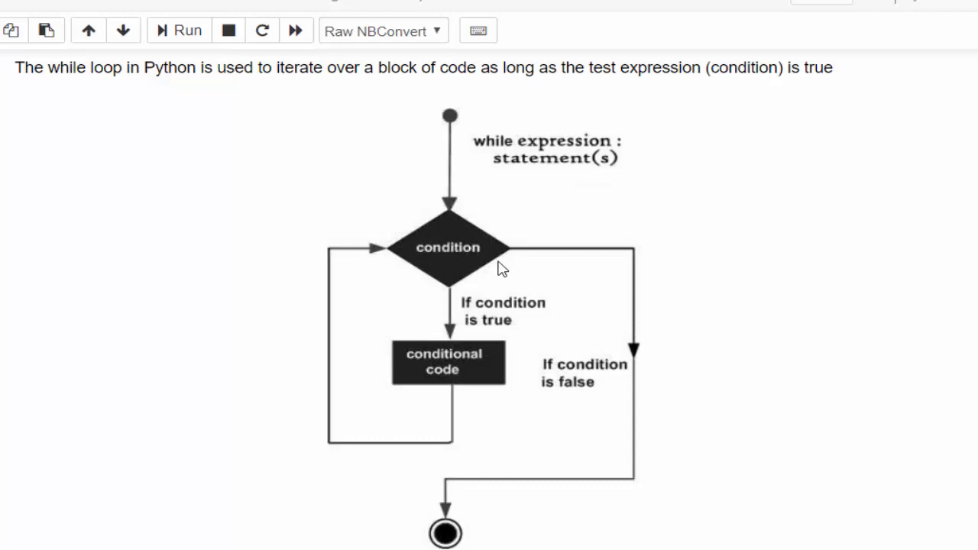
mouse_move(468, 266)
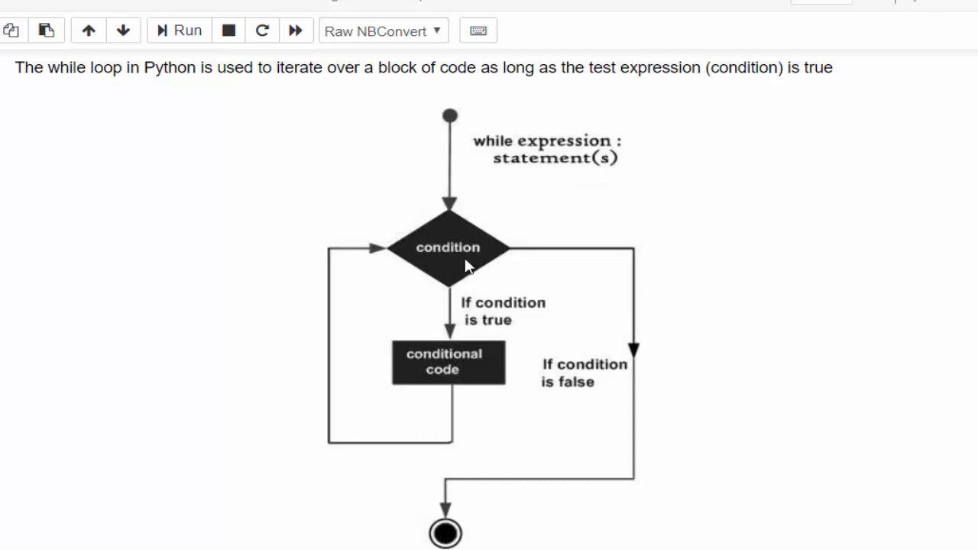
mouse_move(495, 296)
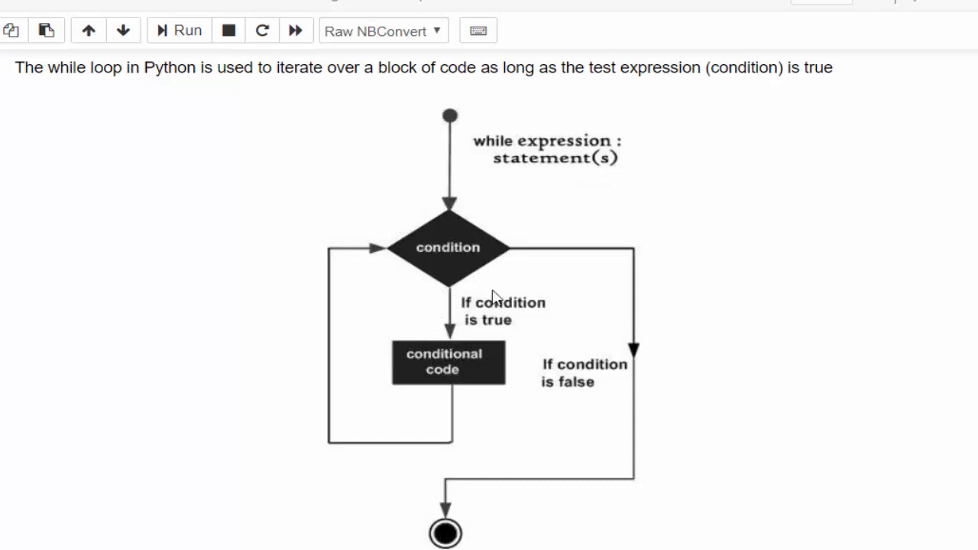
mouse_move(452, 312)
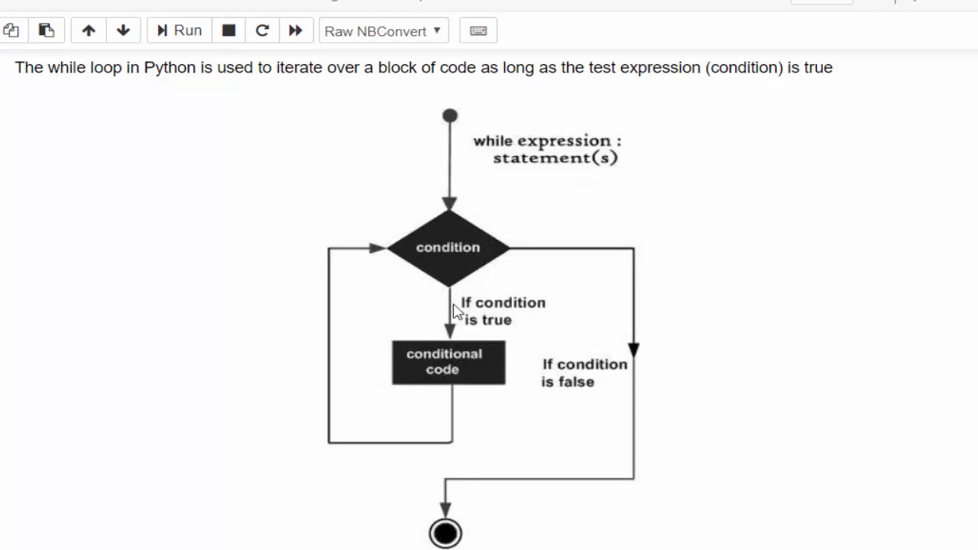
mouse_move(466, 232)
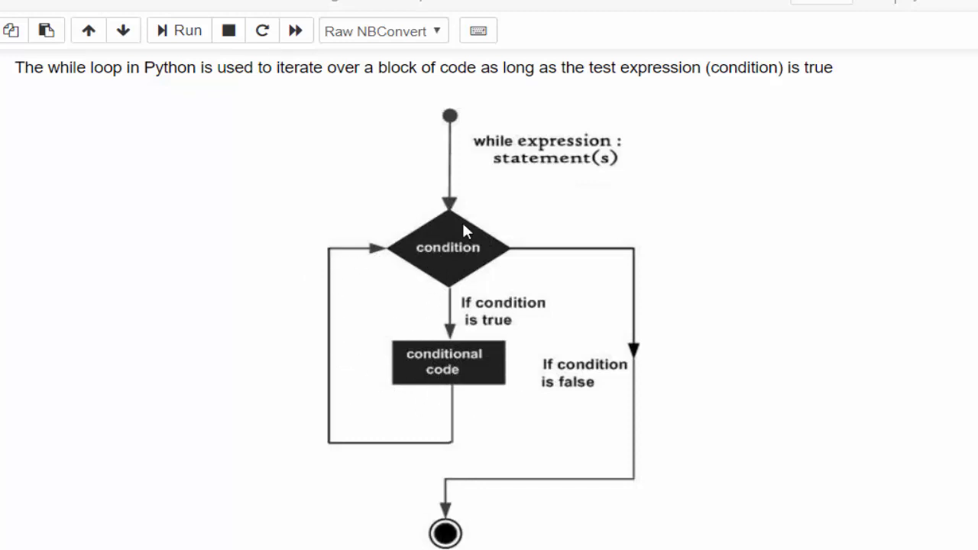
mouse_move(459, 246)
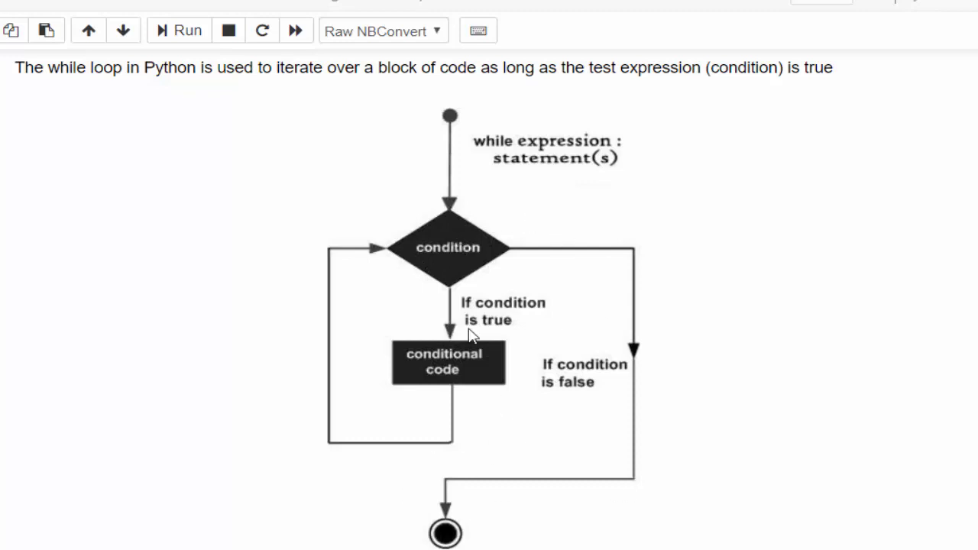
scroll("down", 3)
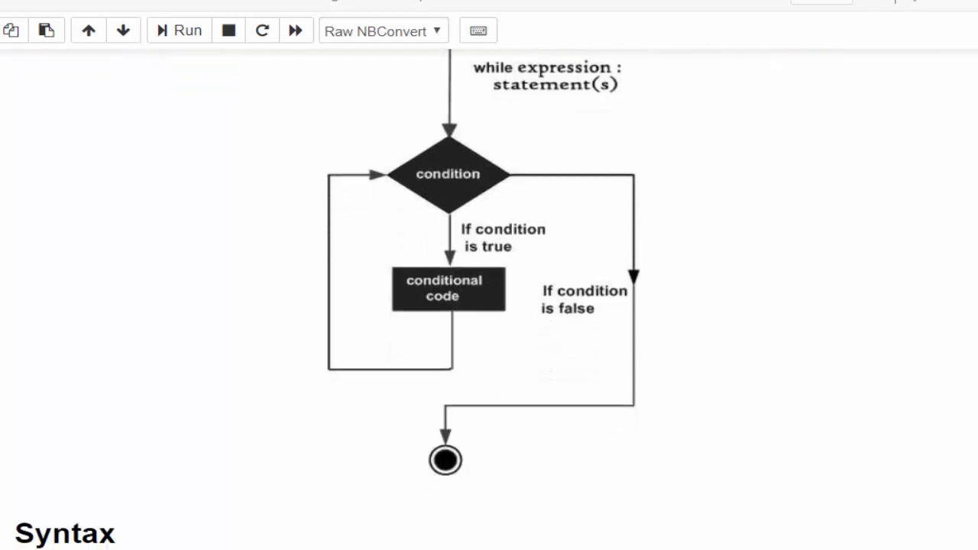
scroll("down", 3)
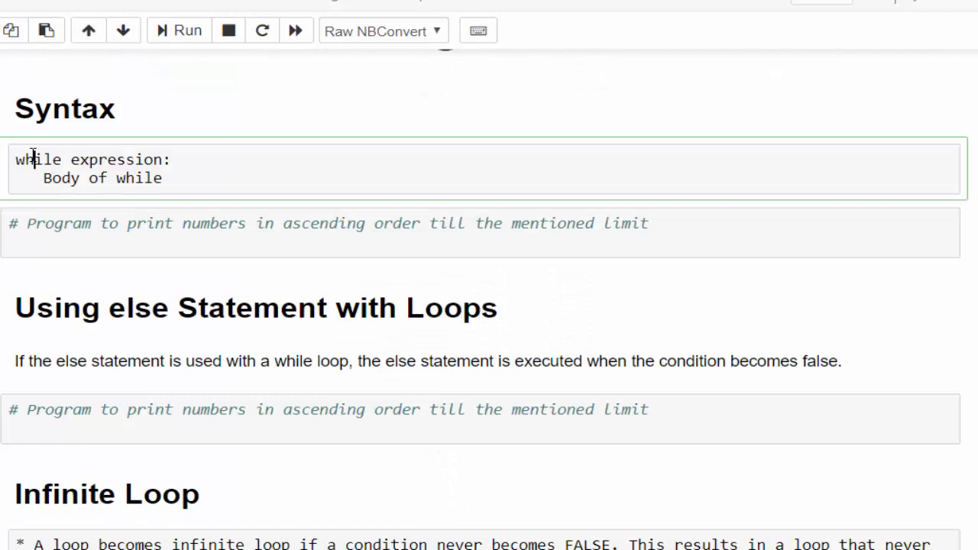
double_click(119, 159)
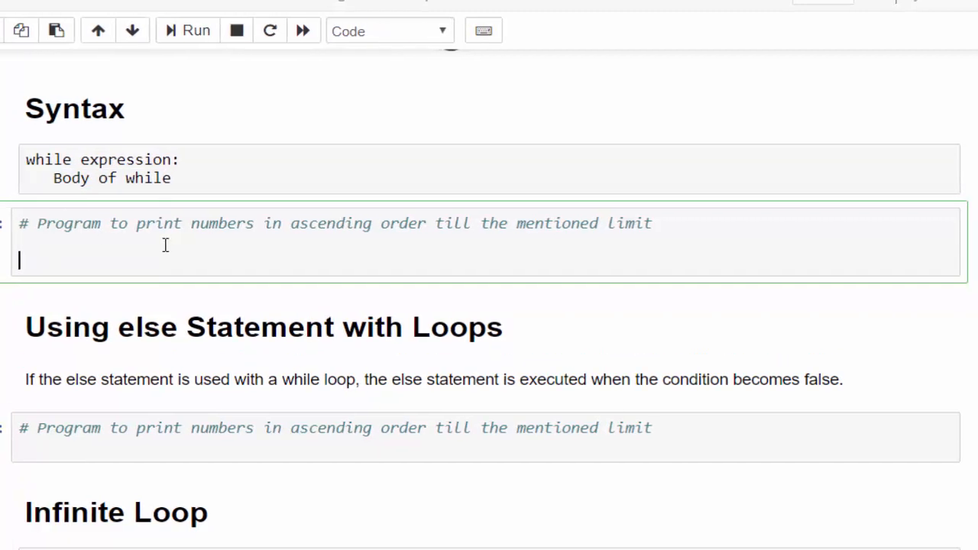
Write 'i = 1' and begin the while loop header
scroll("down", 3)
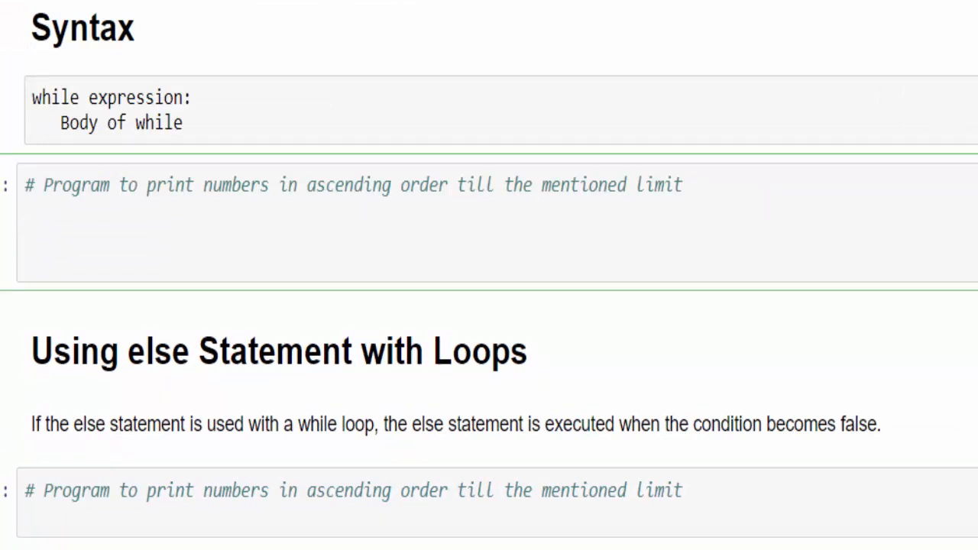
type("i")
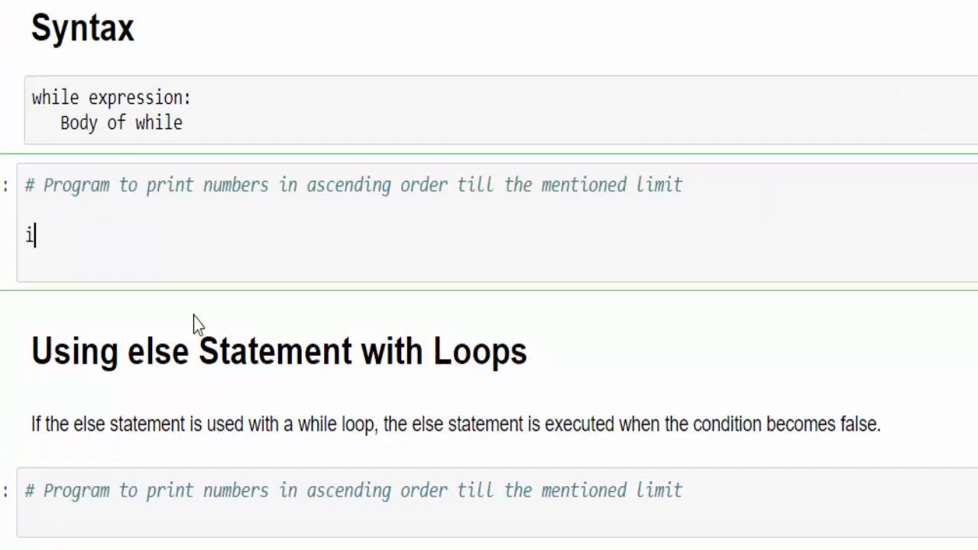
type("=")
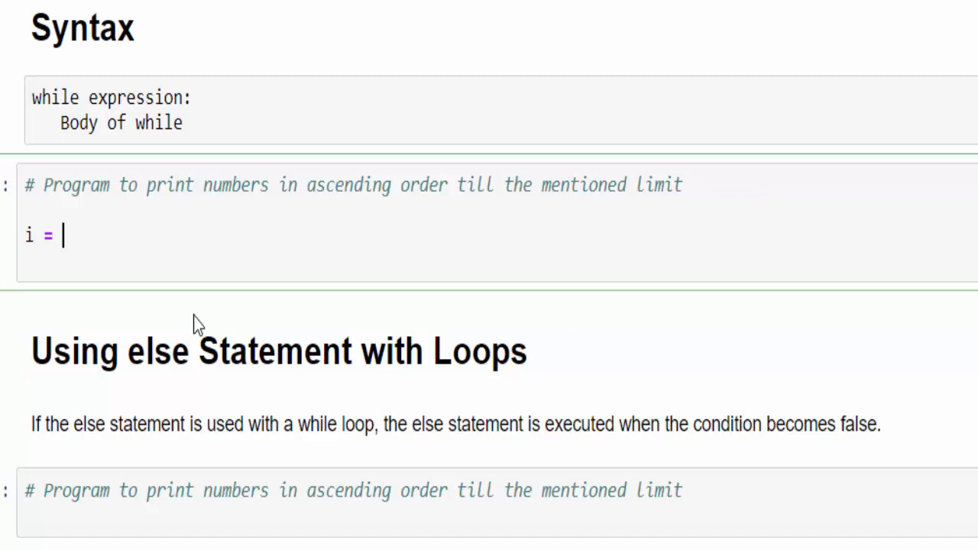
type("1")
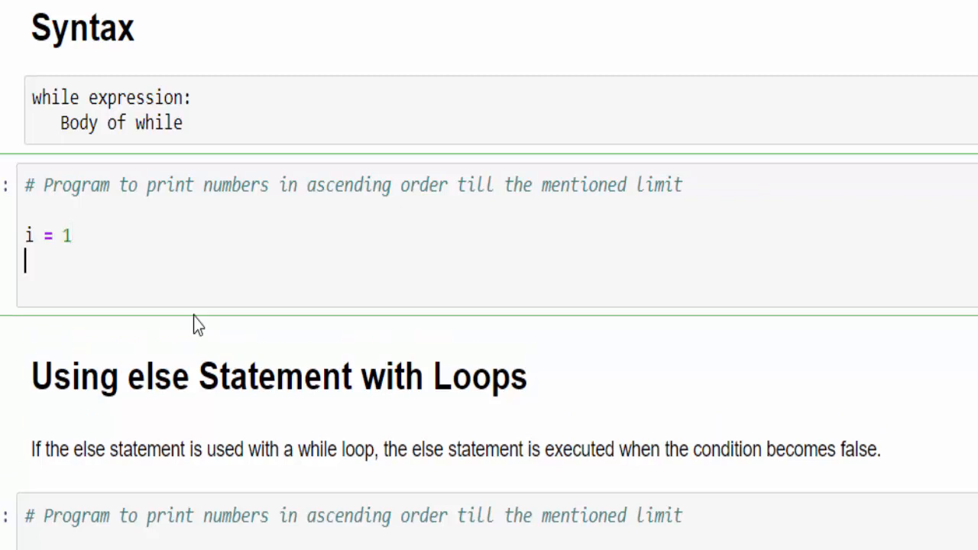
type("while")
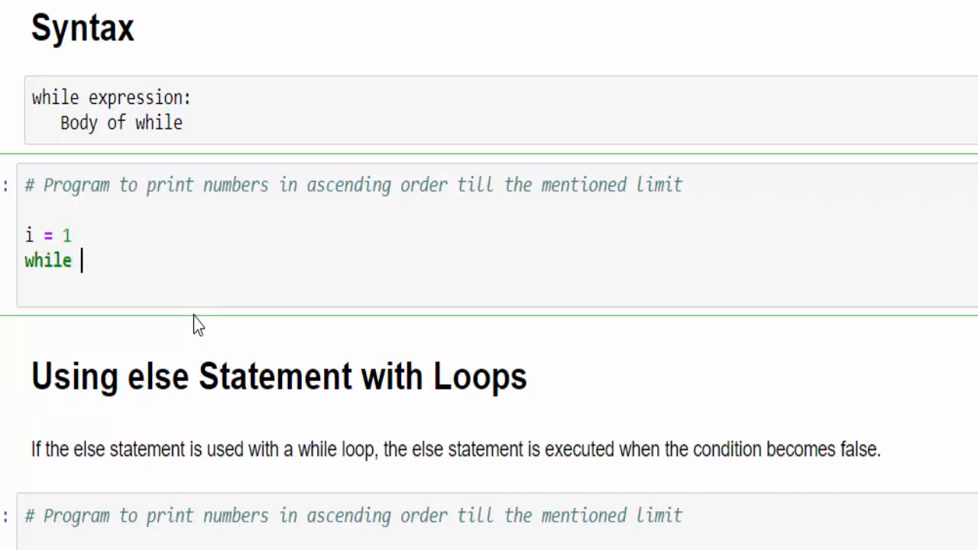
type("i")
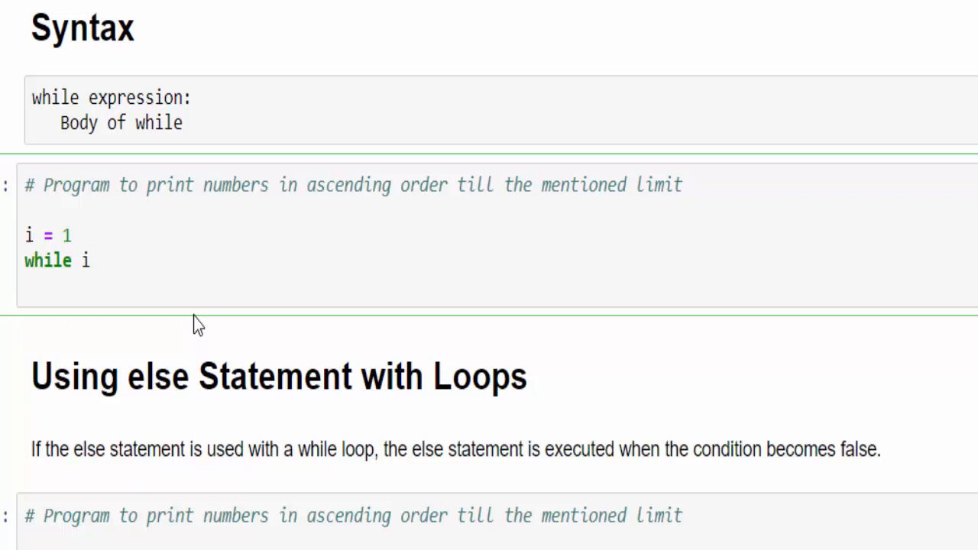
Finish the loop with condition i <= 6, print(i) and the i increment
type("<=")
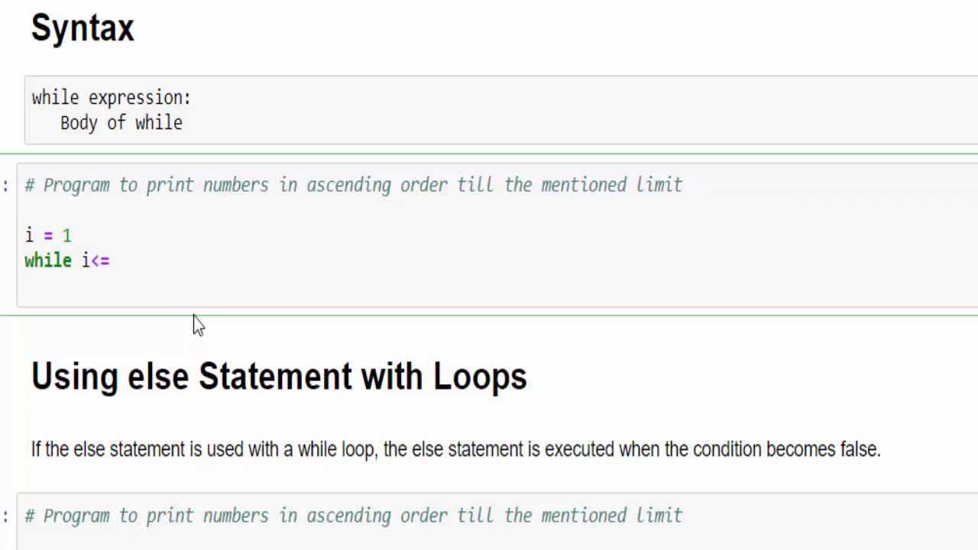
type("6:")
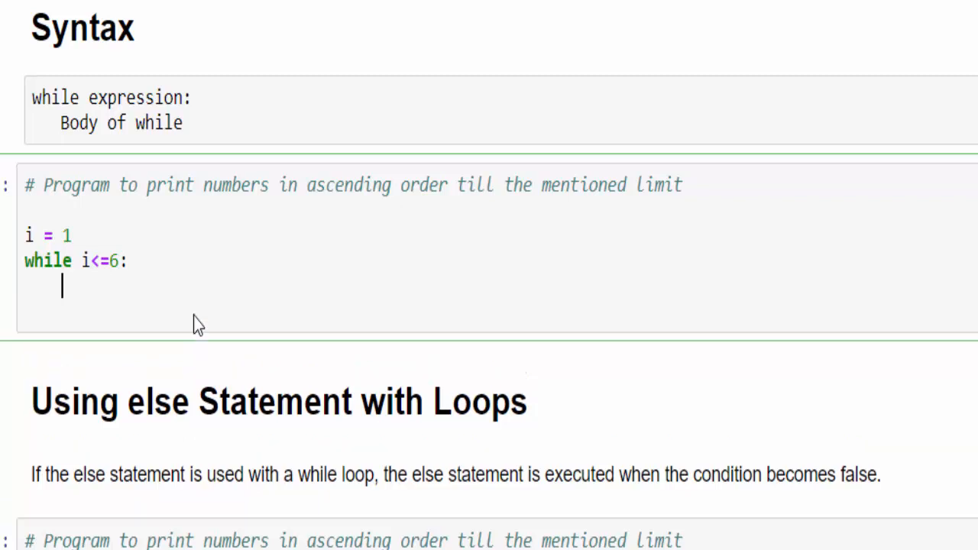
type("print(i)")
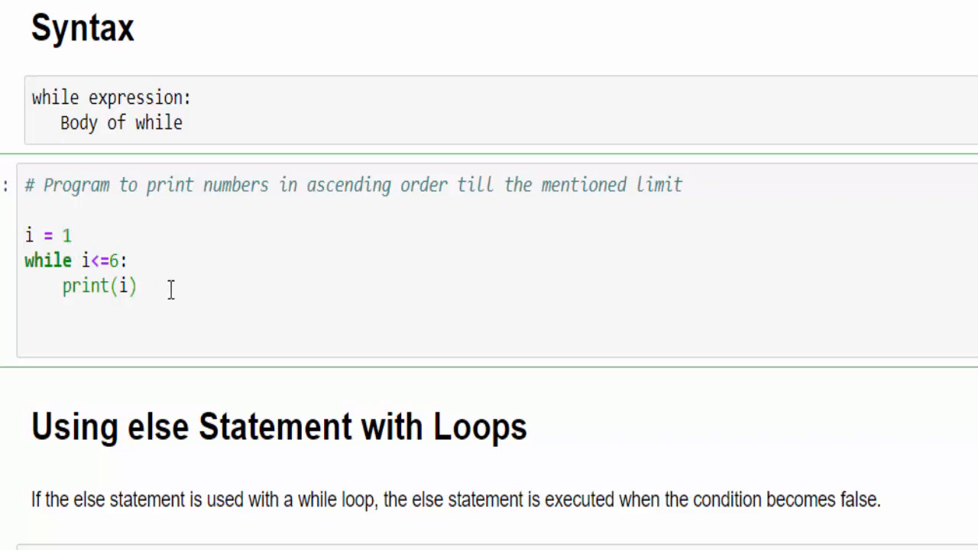
type("i += 1")
type("print(\"Execution Completed!\")")
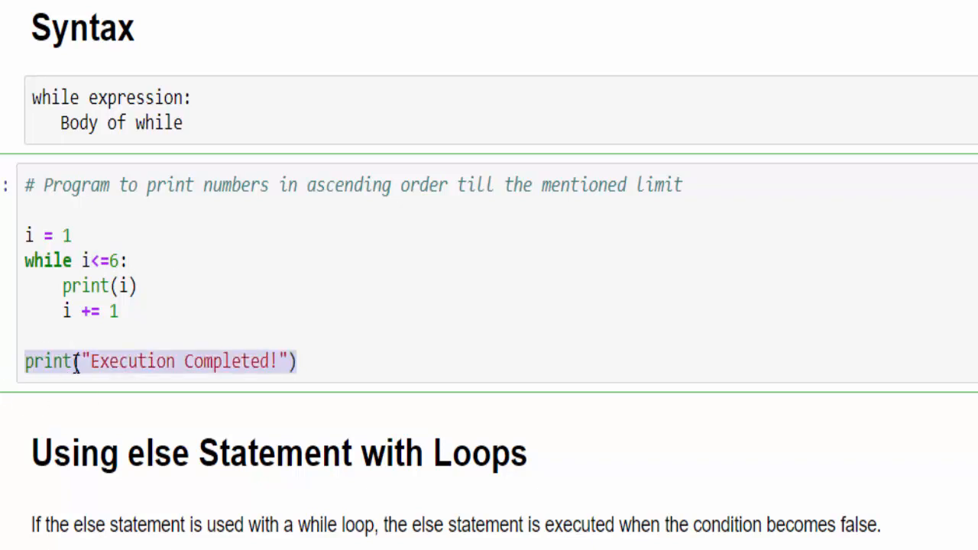
left_click(372, 360)
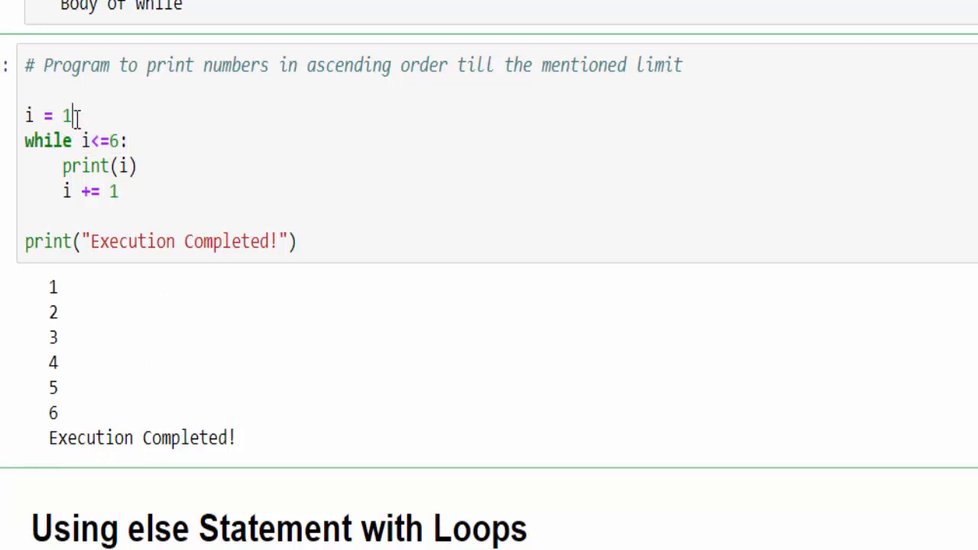
Change the counter's starting value to 0 and scroll to the output
type("0")
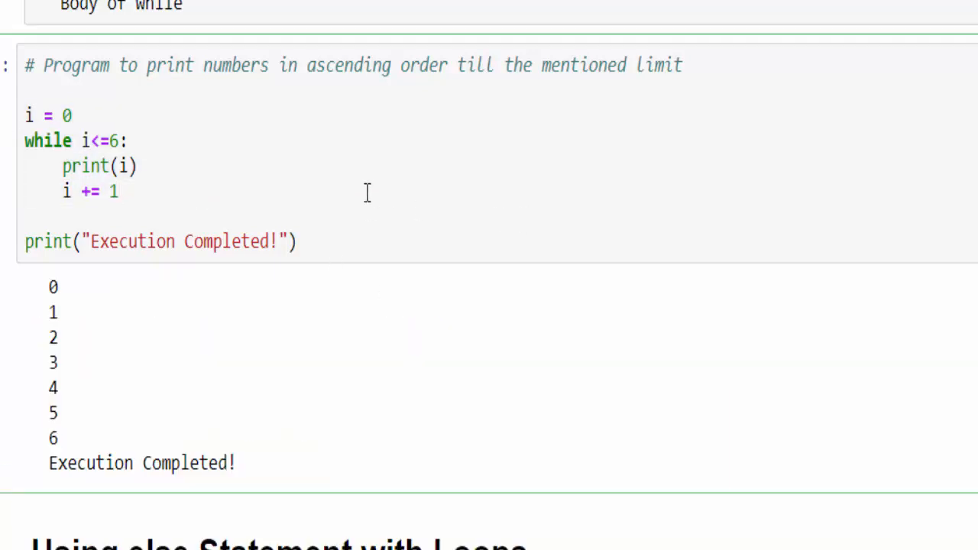
scroll("down", 3)
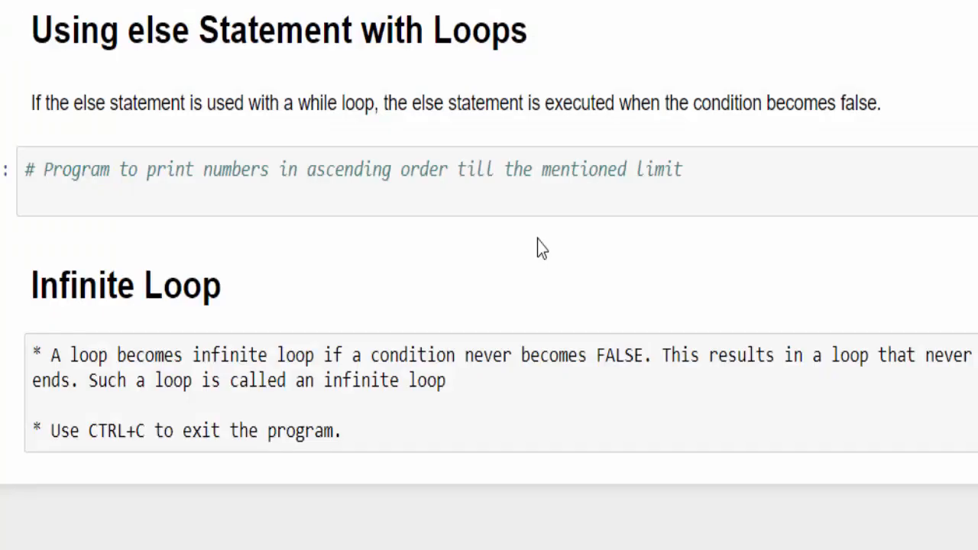
Add an else block printing 'Else statement is executed at the end as mandatory'
scroll("down", 3)
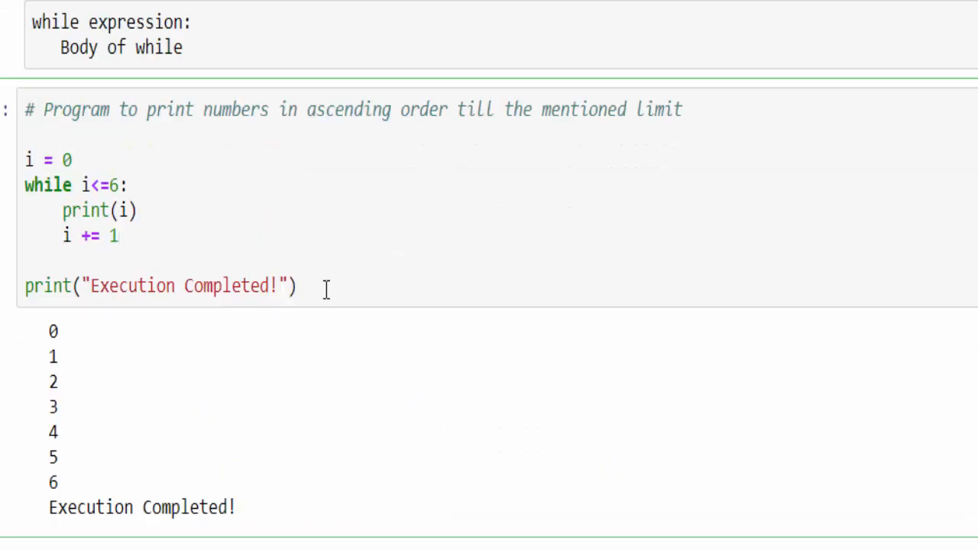
scroll("down", 3)
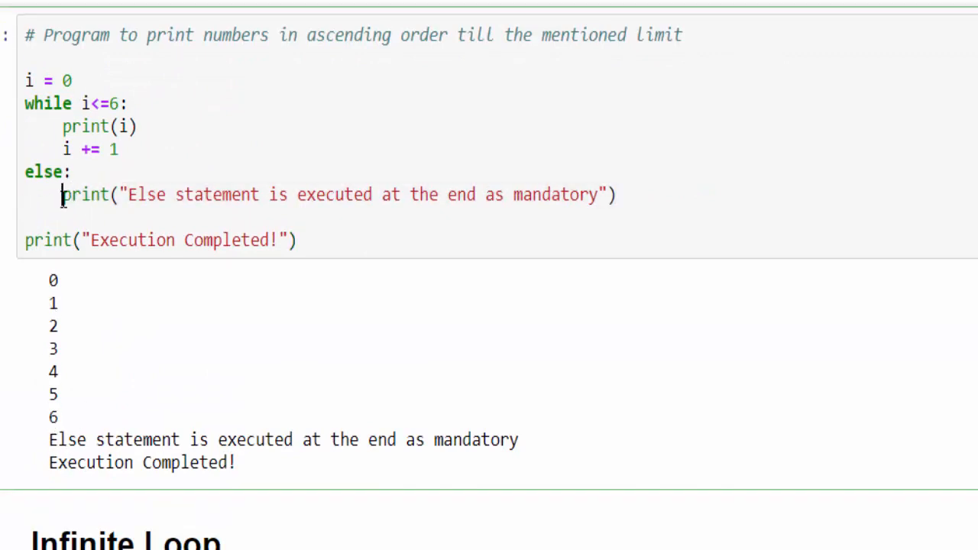
left_click_drag(118, 149, 617, 194)
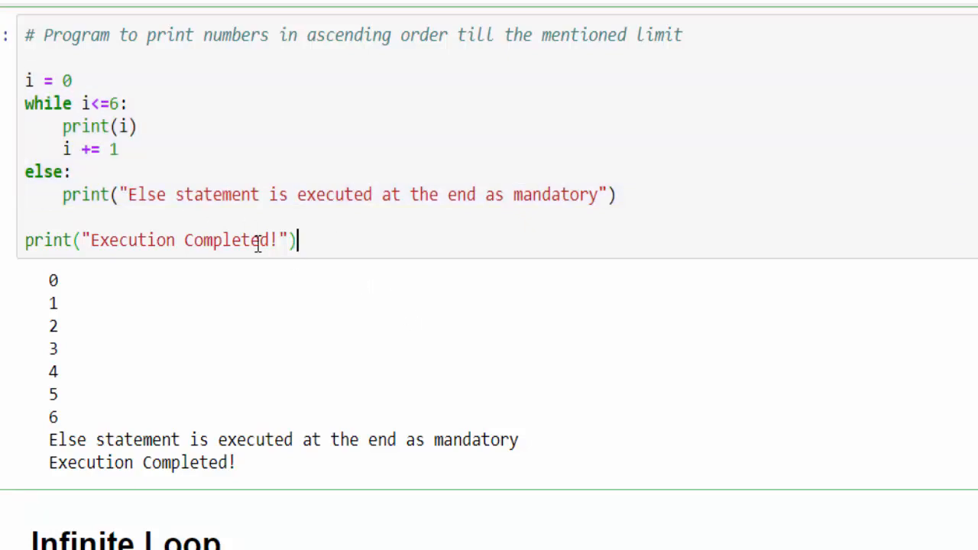
scroll("down", 3)
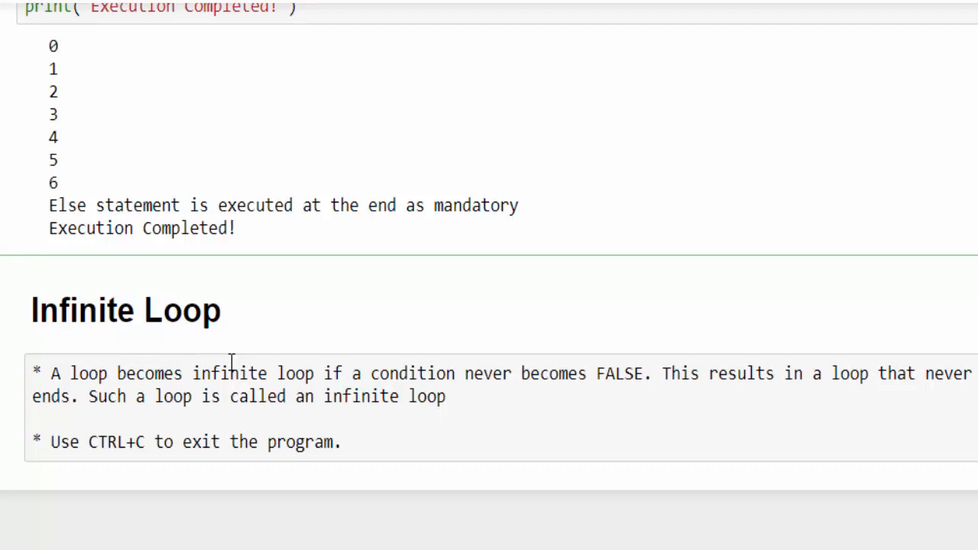
mouse_move(868, 354)
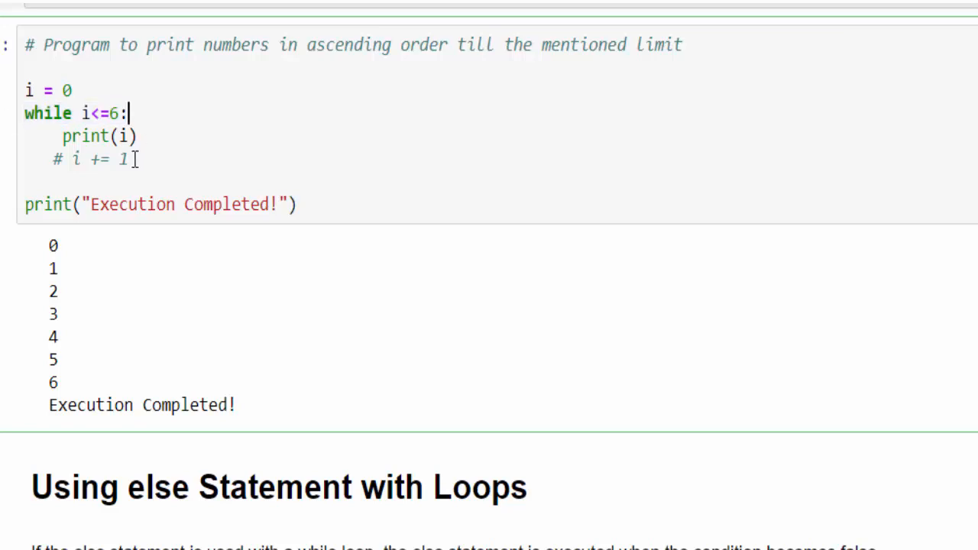
mouse_move(261, 115)
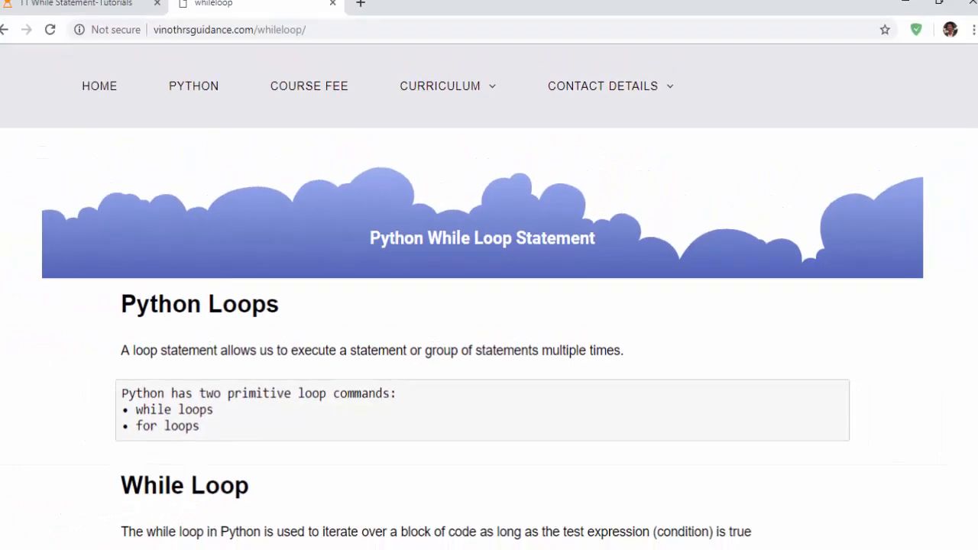
scroll("down", 3)
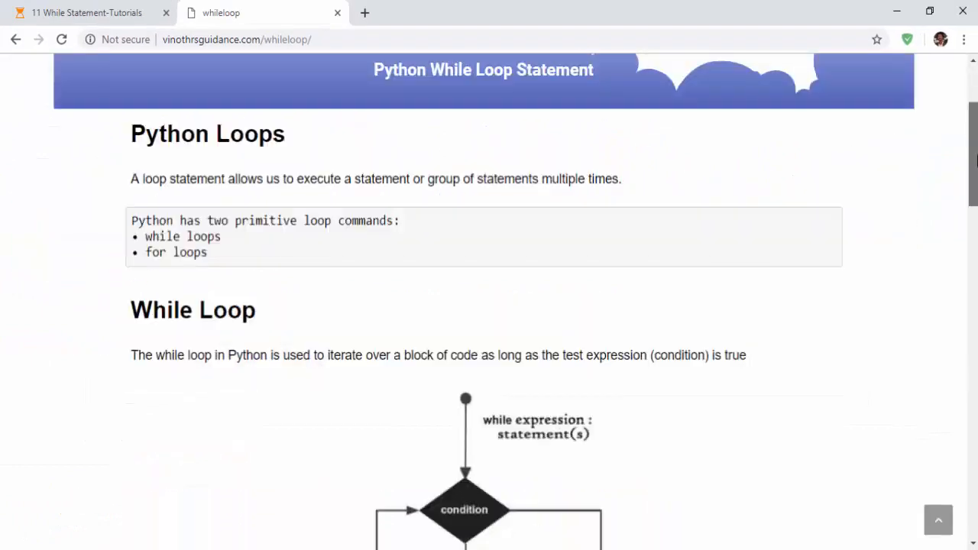
scroll("down", 3)
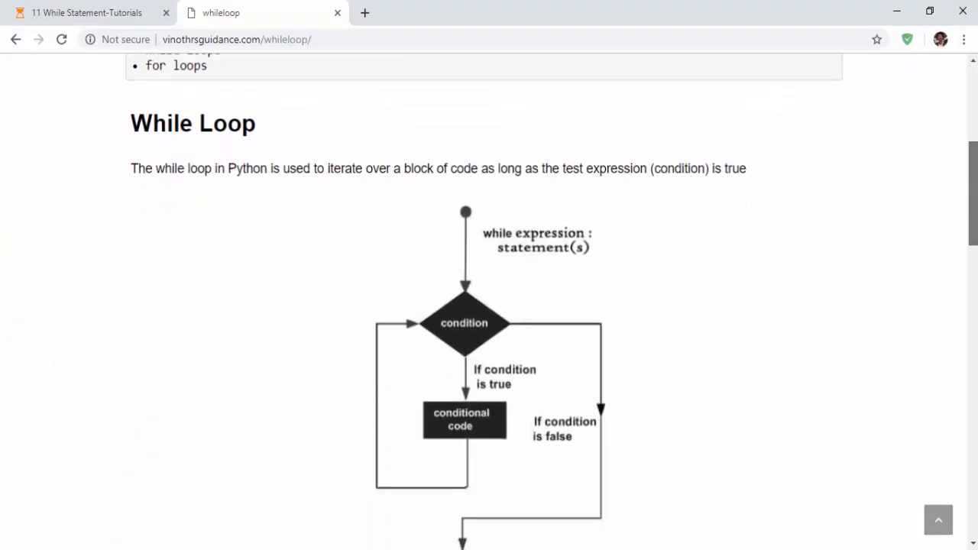
scroll("down", 3)
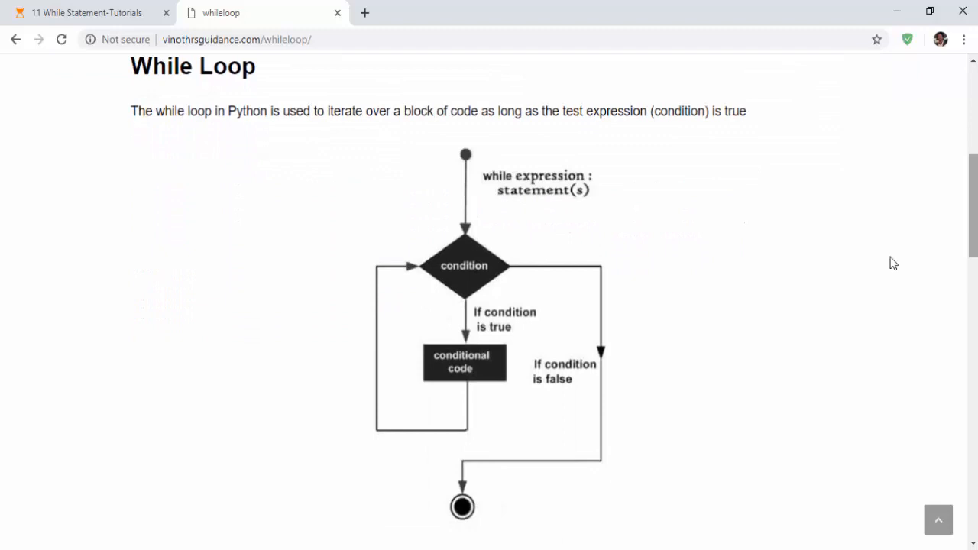
mouse_move(446, 267)
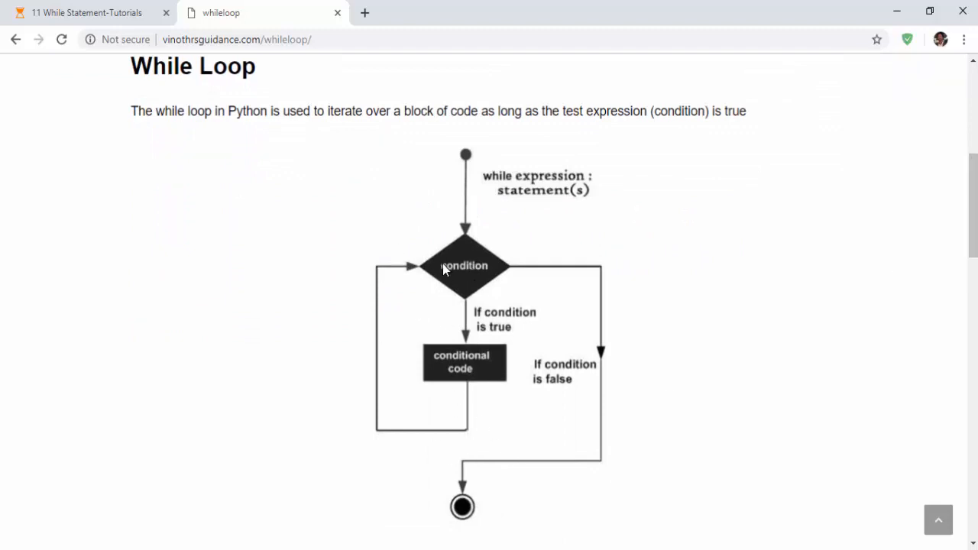
mouse_move(480, 254)
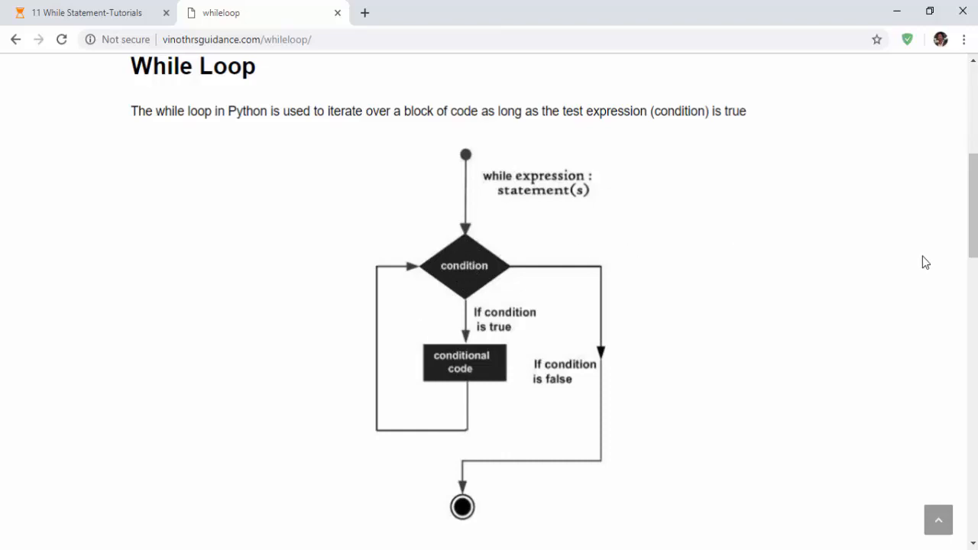
scroll("down", 3)
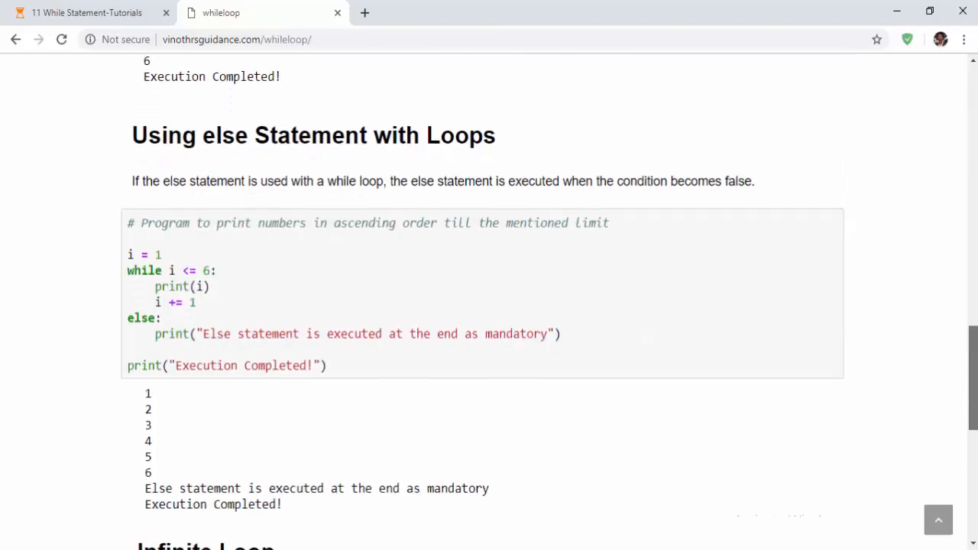
scroll("down", 3)
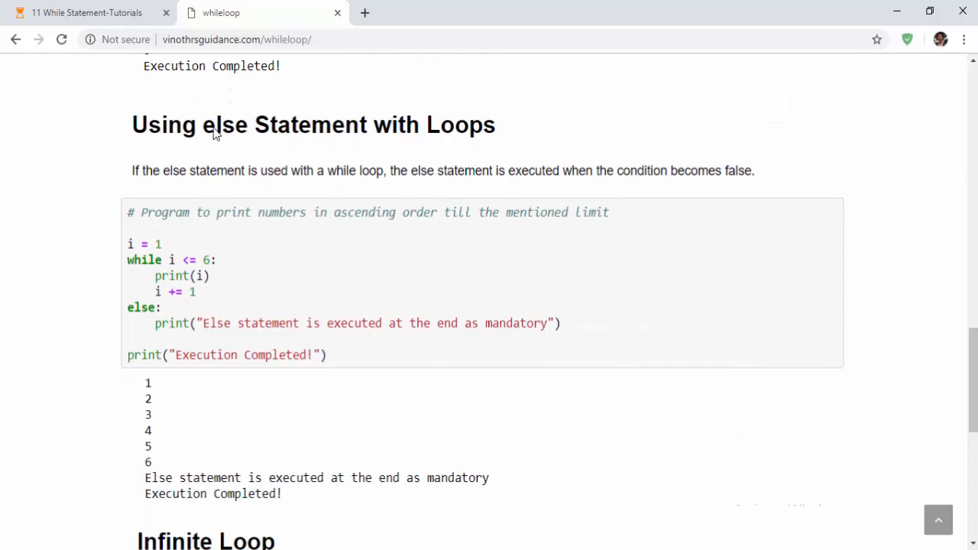
scroll("down", 3)
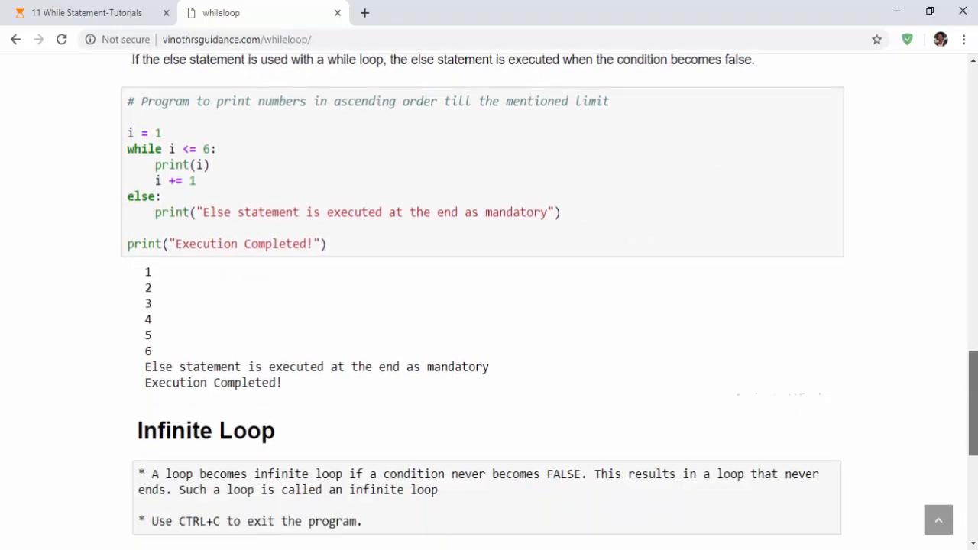
scroll("down", 3)
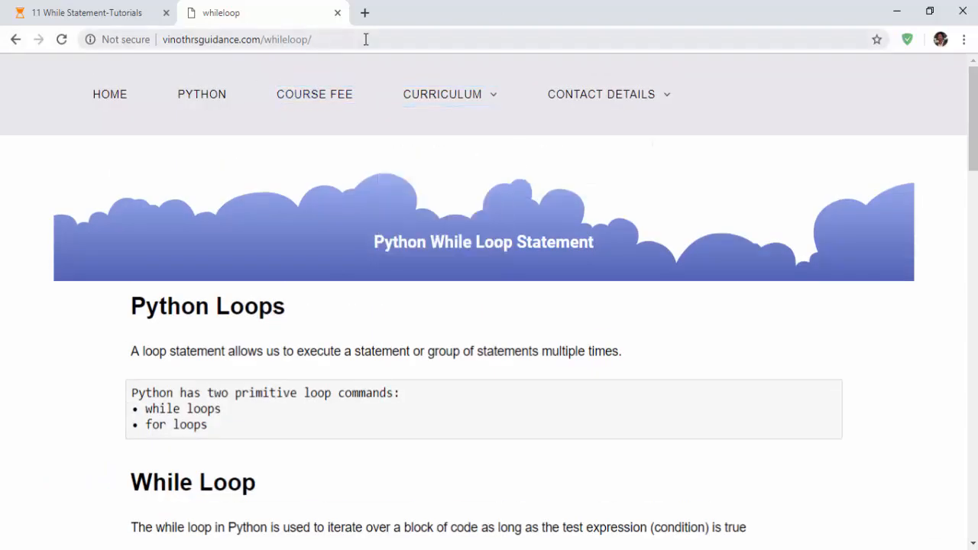
left_click(237, 39)
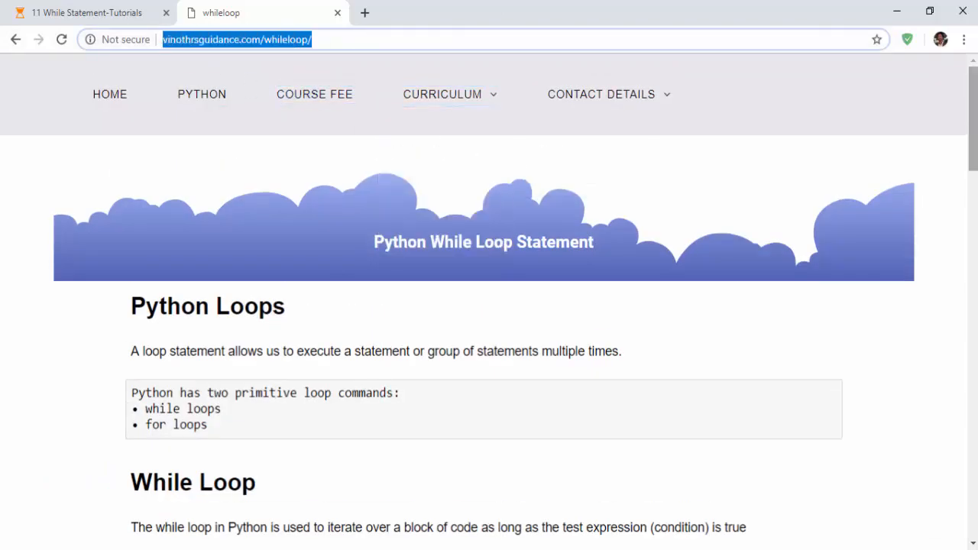